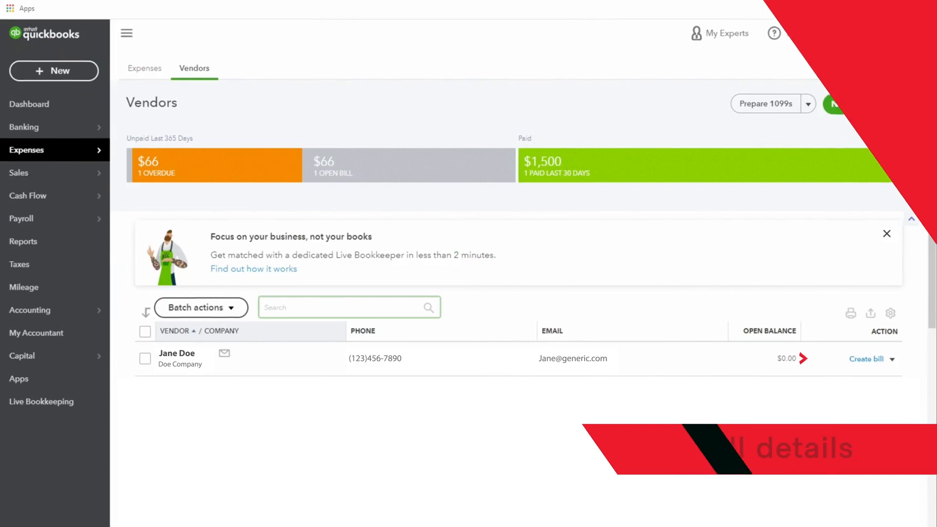
- Create a new bill for Jane Doe and start paying her open $1,500 bill
click(866, 359)
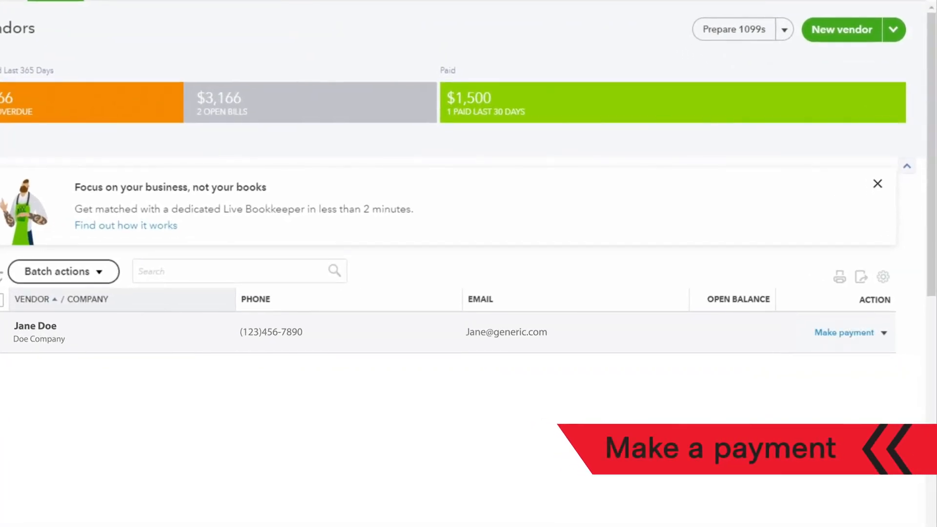
click(843, 333)
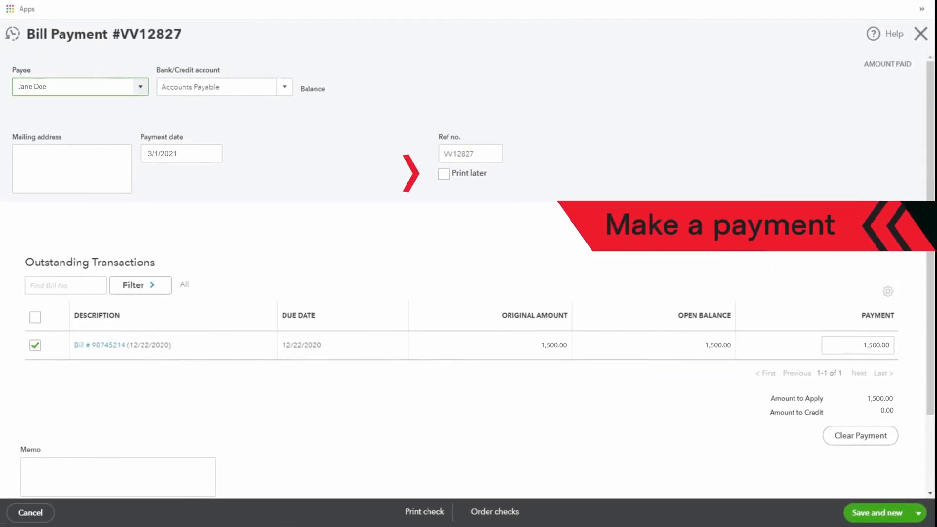
- Mark the $1,500 bill payment as Print later and bring up its printable e-check
click(443, 174)
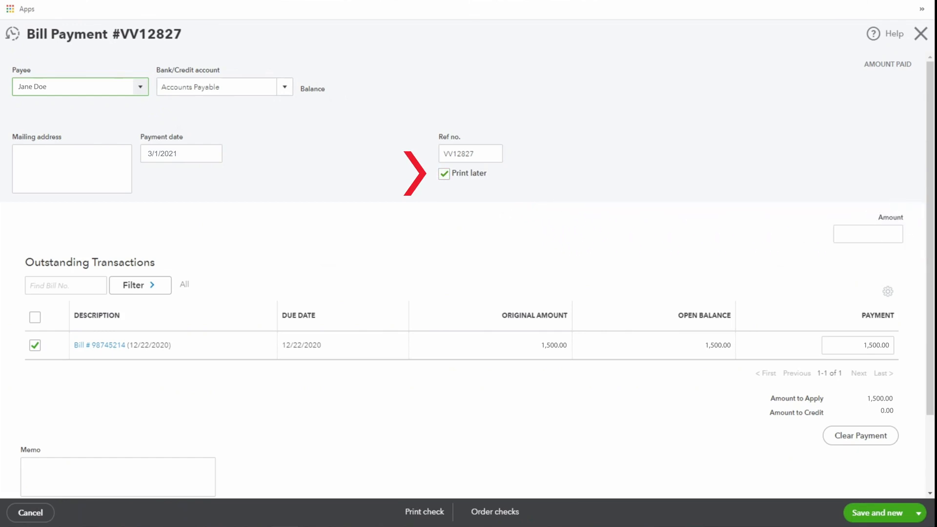
click(424, 512)
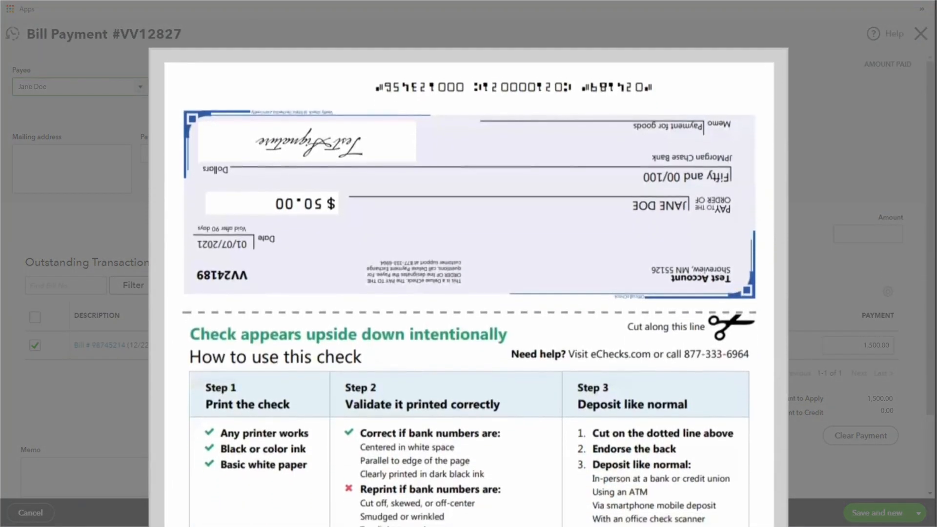
- Scroll through the e-check preview and its printing instructions
scroll(down, 3)
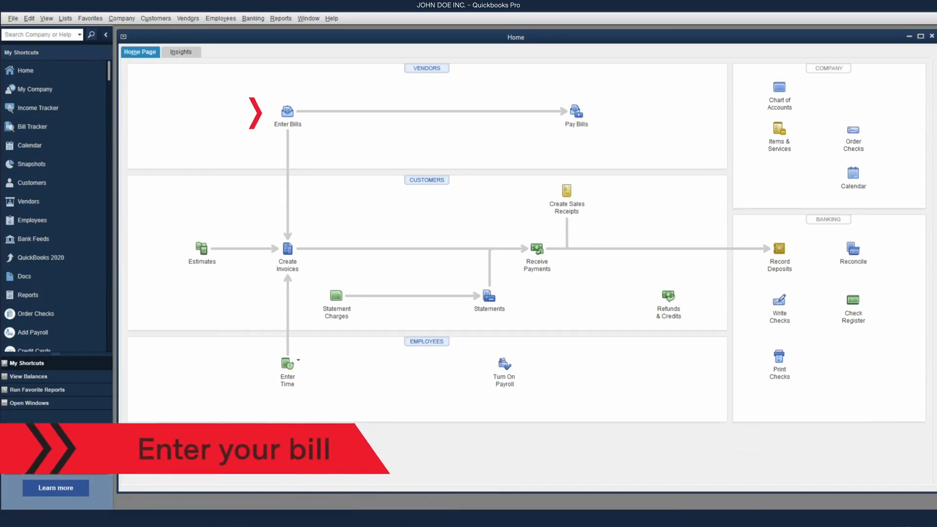
- Enter a $100 Office Supplies bill from Jane Doe with ref 123456 and save it
click(287, 111)
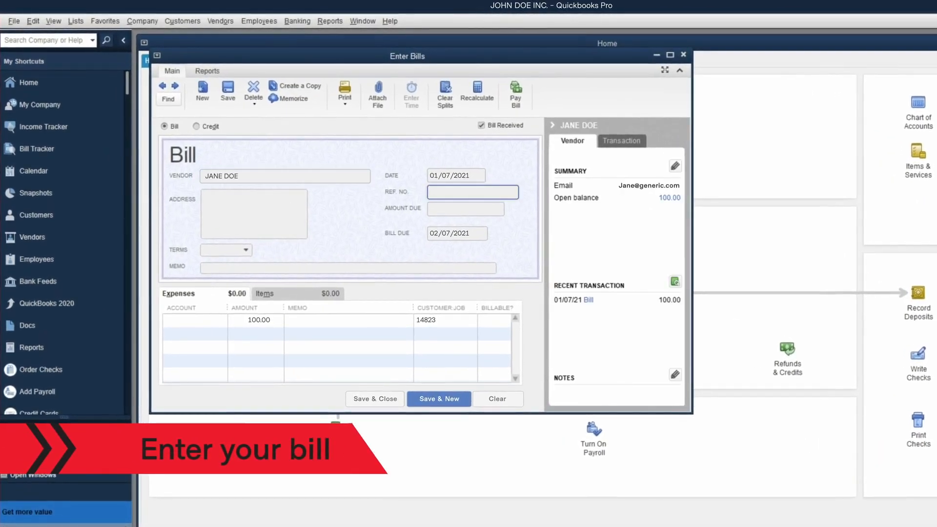
text(123456)
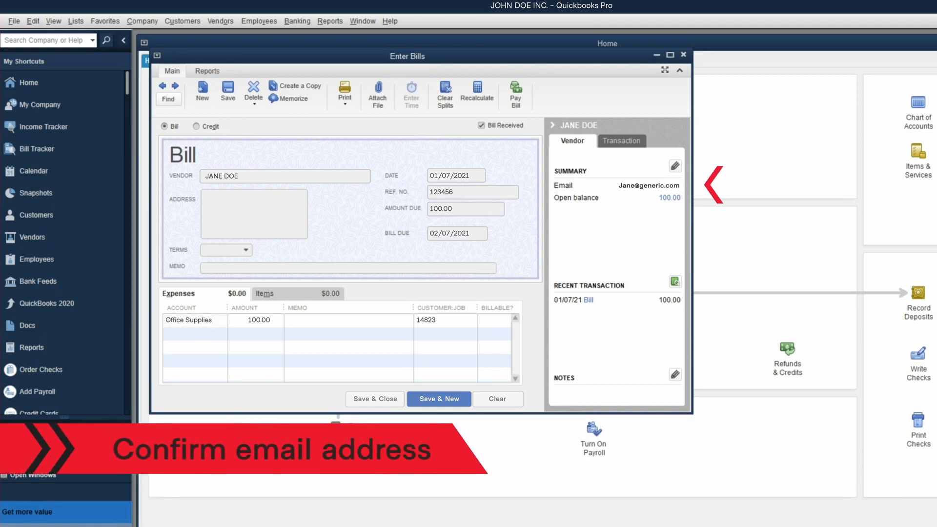
click(684, 55)
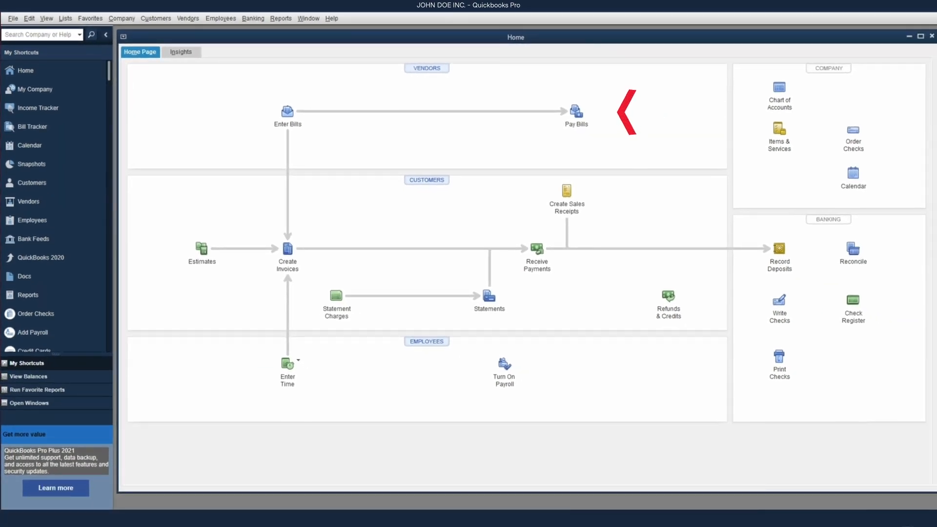
- Select Jane Doe's $100 bill in Pay Bills and pay it
click(576, 111)
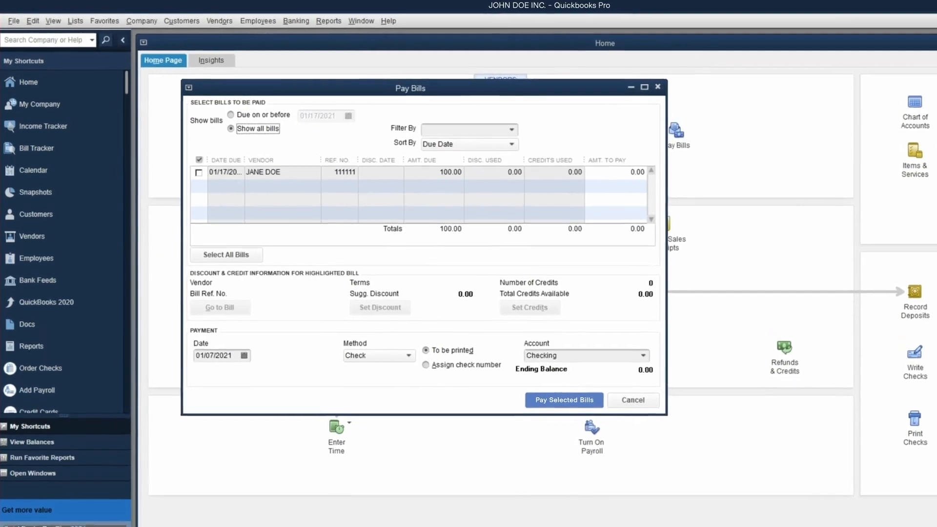
click(199, 173)
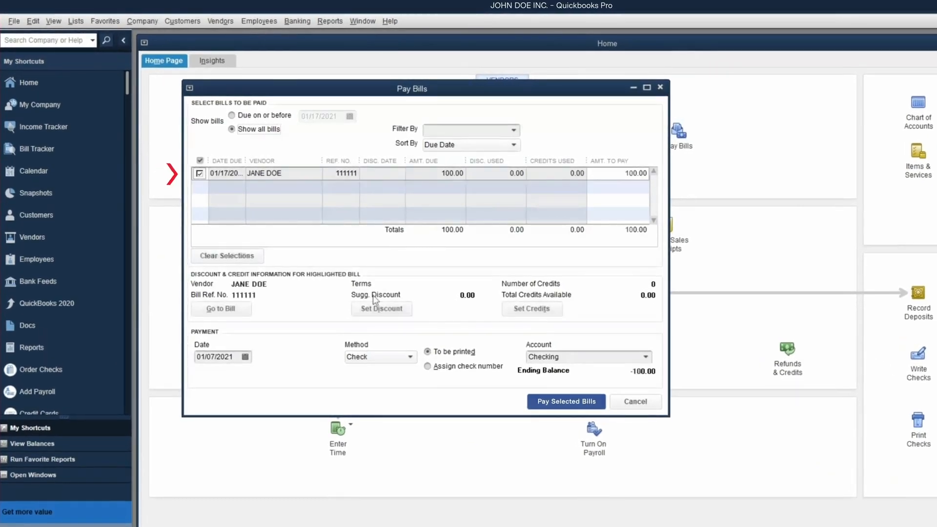
click(565, 401)
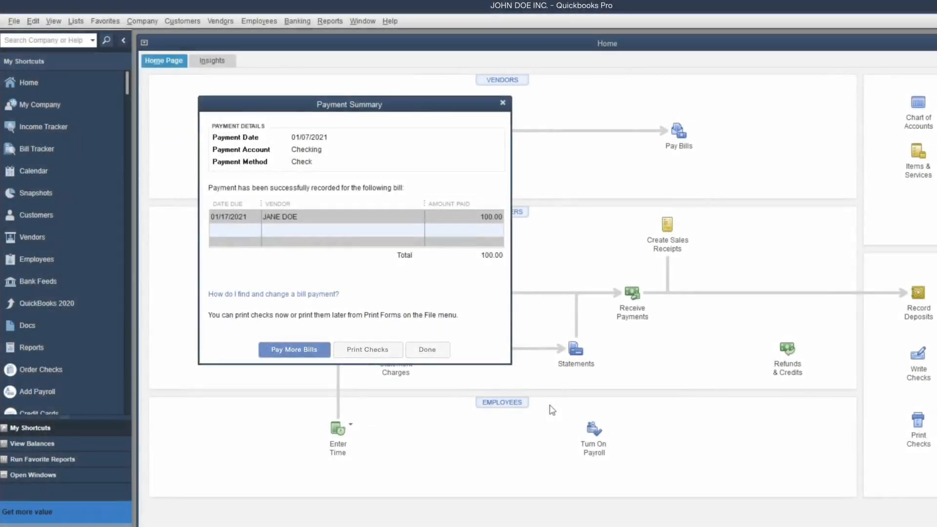
click(447, 116)
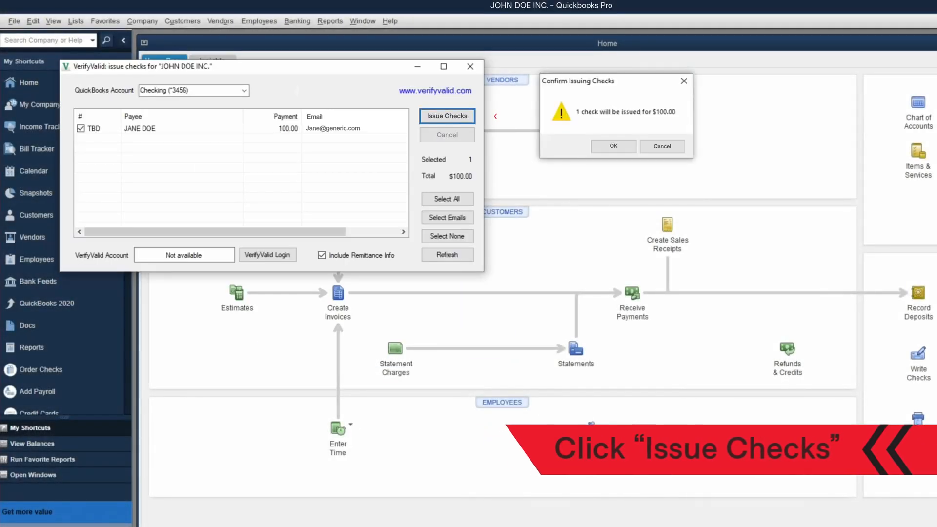
click(613, 146)
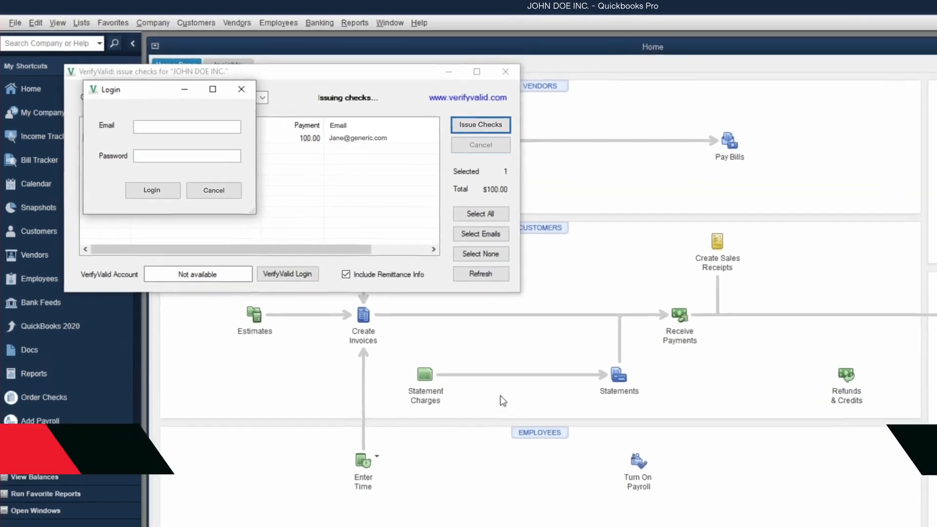
text(JohnDoeDesign@generic.com)
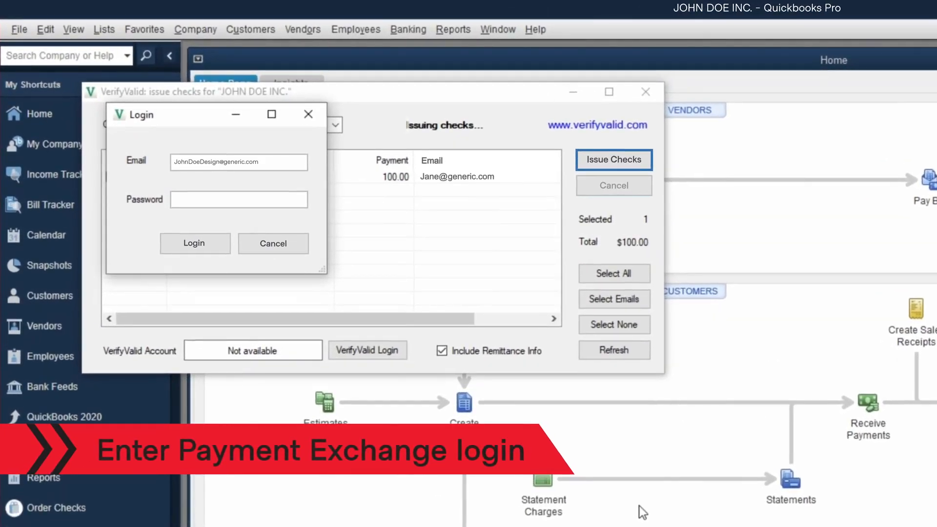